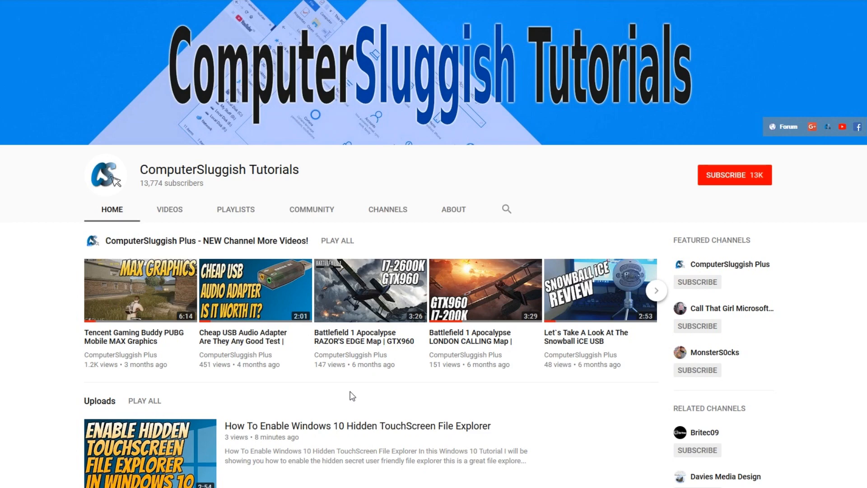
mouse_move(352, 392)
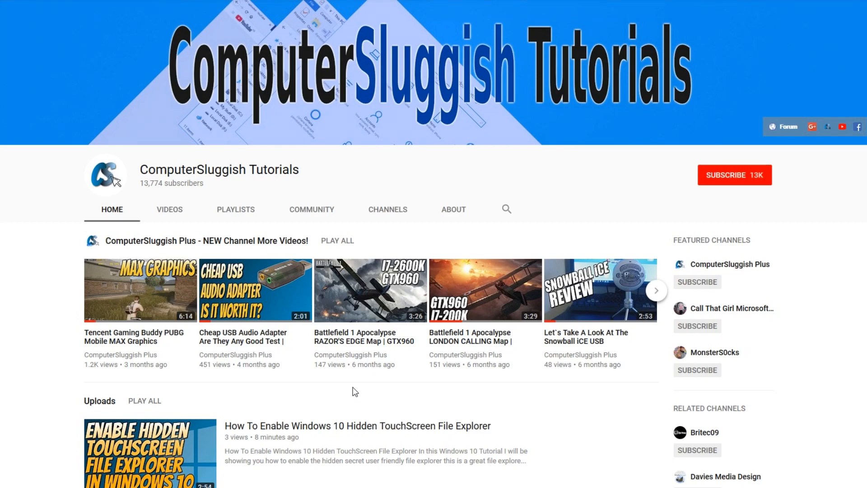
Step: Subscribe to ComputerSluggish Tutorials and turn on notifications for every new video
left_click(734, 175)
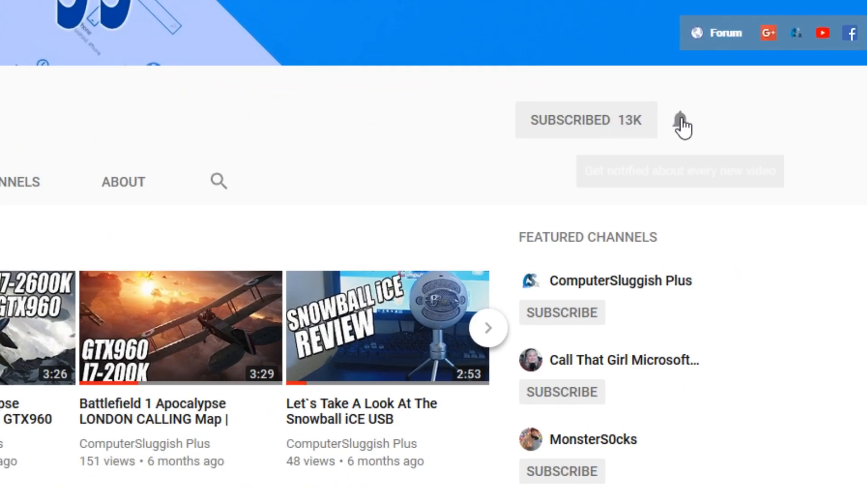
left_click(681, 121)
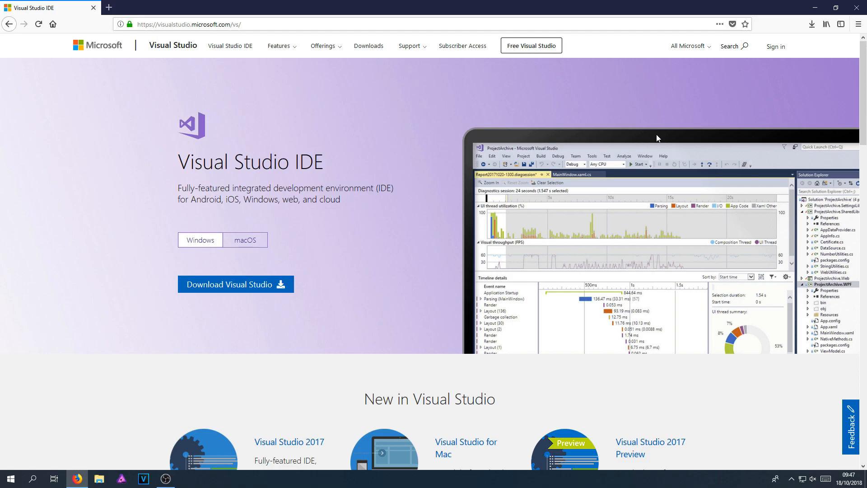
Step: Download the Visual Studio Community 2017 installer and confirm it in the Firefox downloads list
left_click(235, 283)
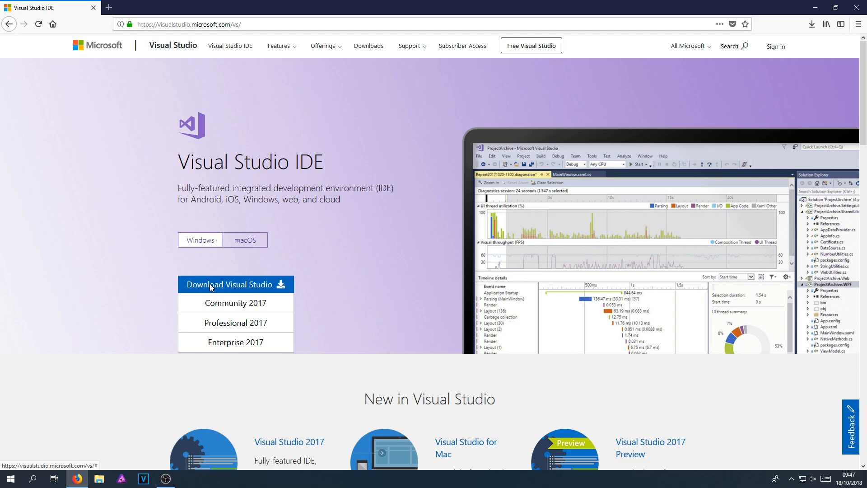
mouse_move(227, 305)
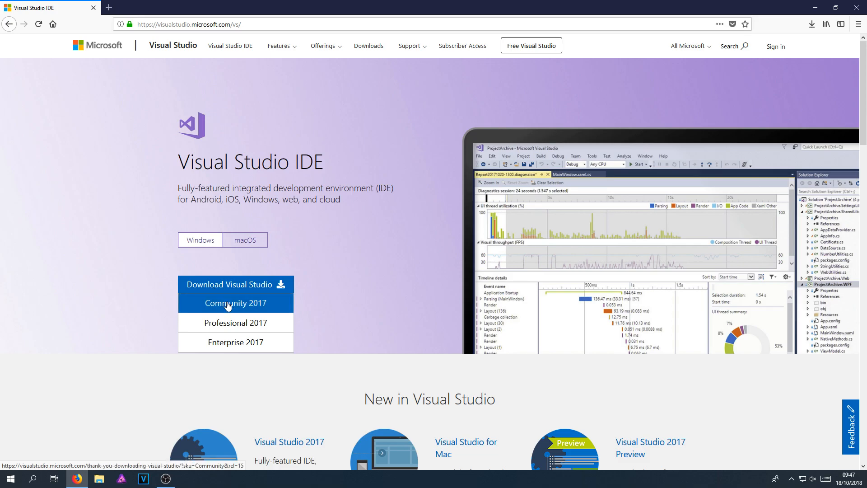
left_click(234, 304)
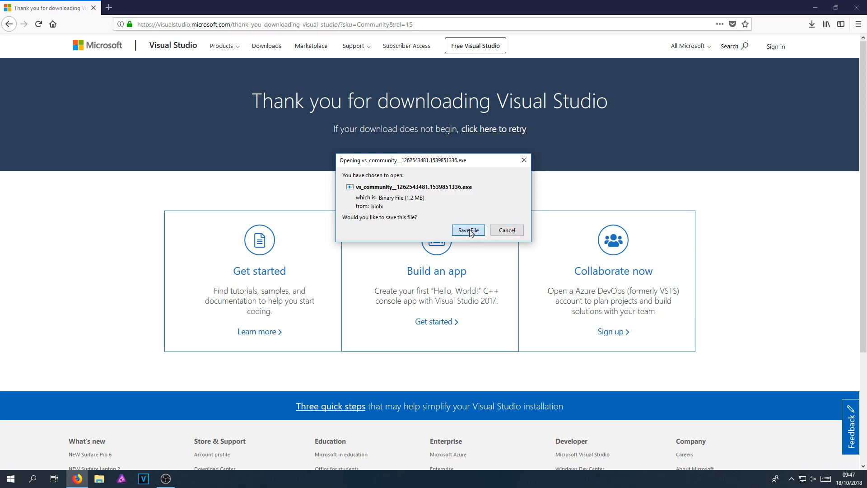
left_click(468, 230)
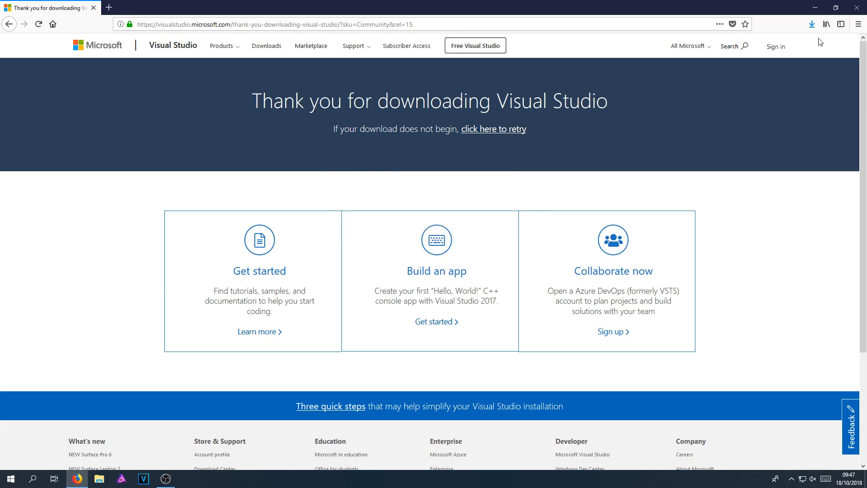
left_click(811, 25)
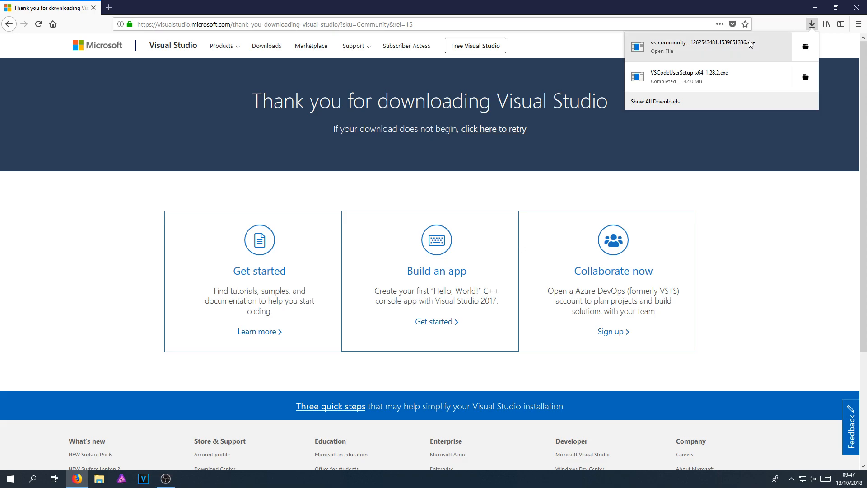
Step: Run the installer and start installing Community 2017 with the .NET desktop development workload
left_click(684, 47)
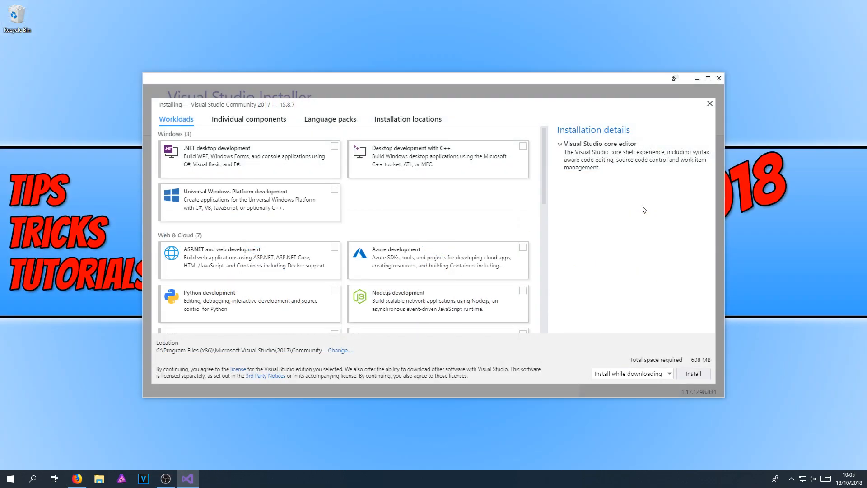
mouse_move(598, 221)
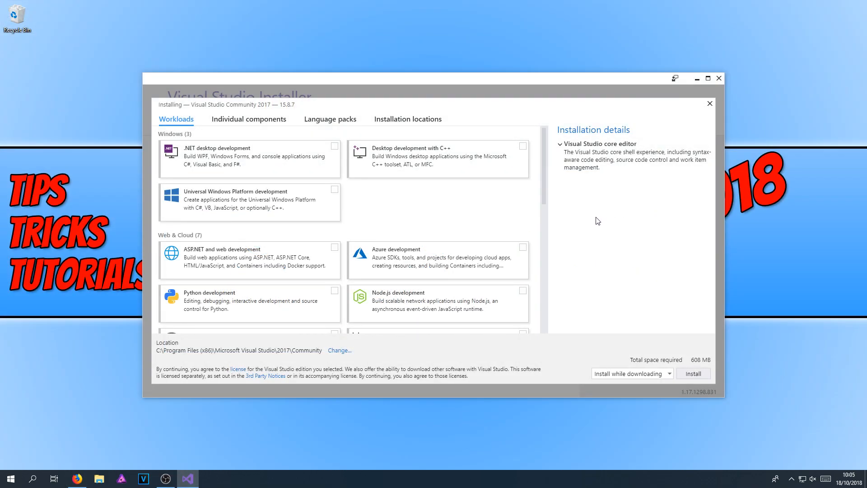
mouse_move(649, 217)
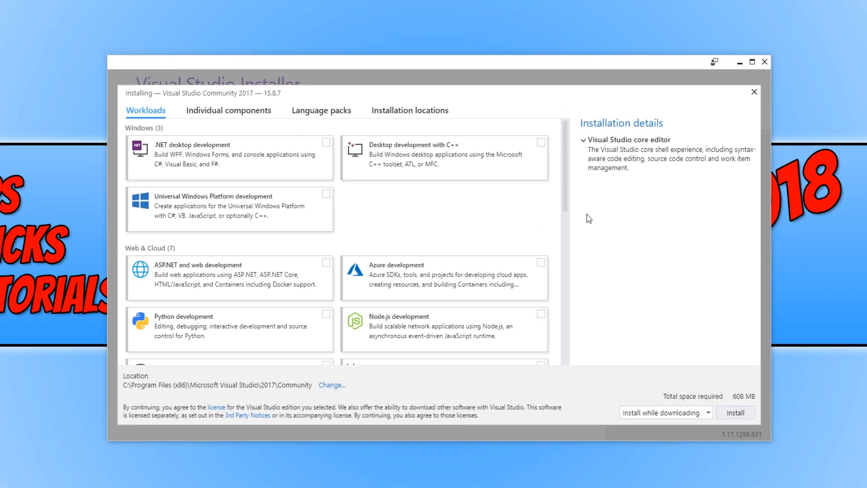
mouse_move(237, 155)
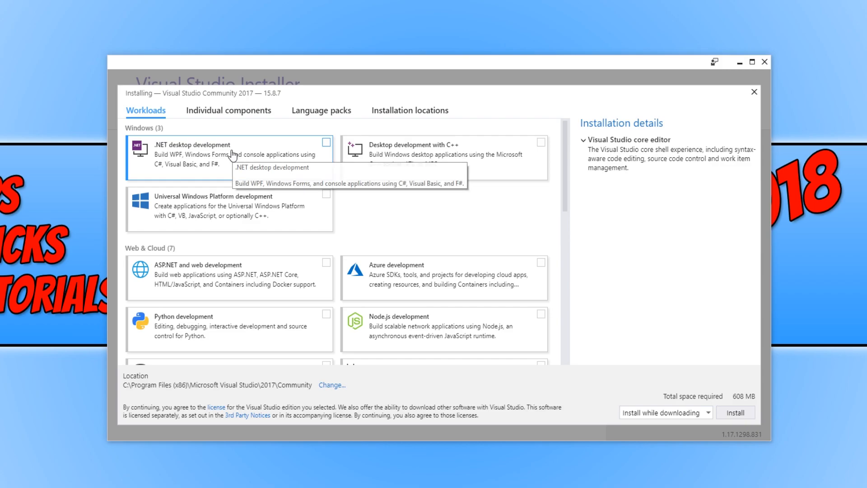
mouse_move(308, 153)
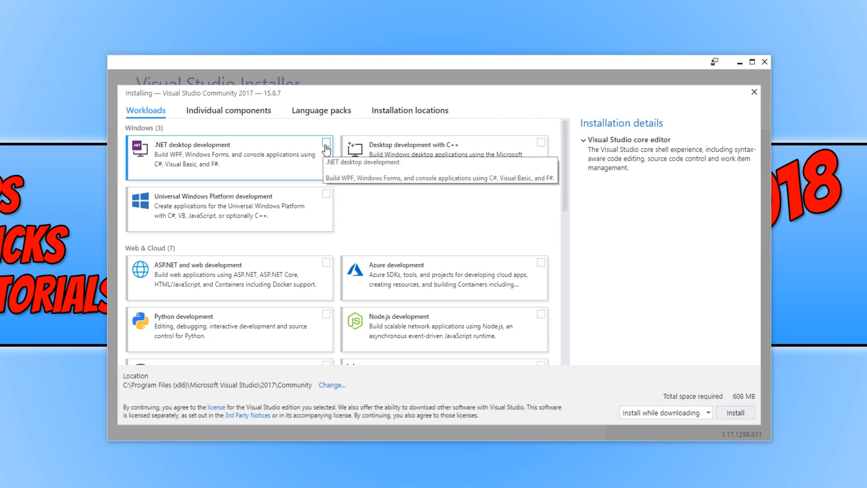
left_click(326, 147)
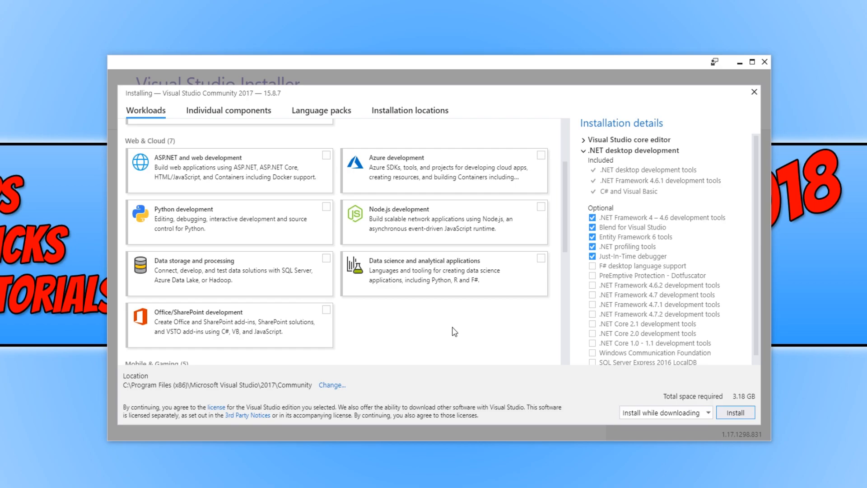
mouse_move(450, 332)
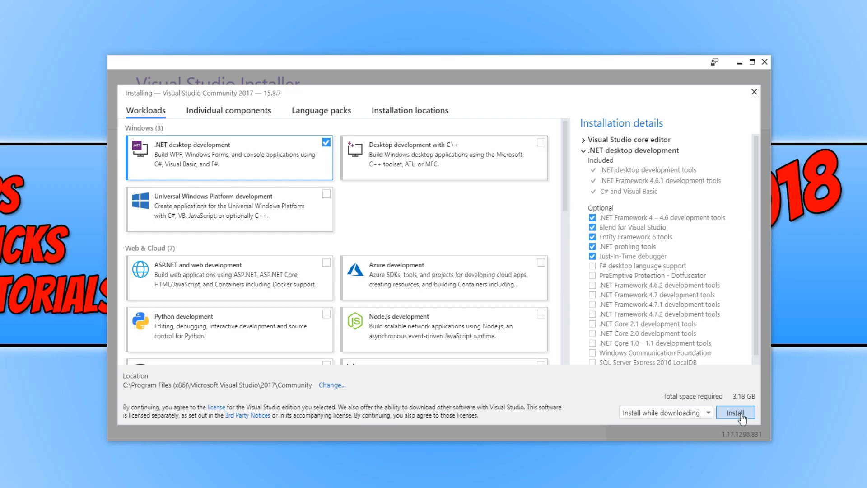
left_click(737, 412)
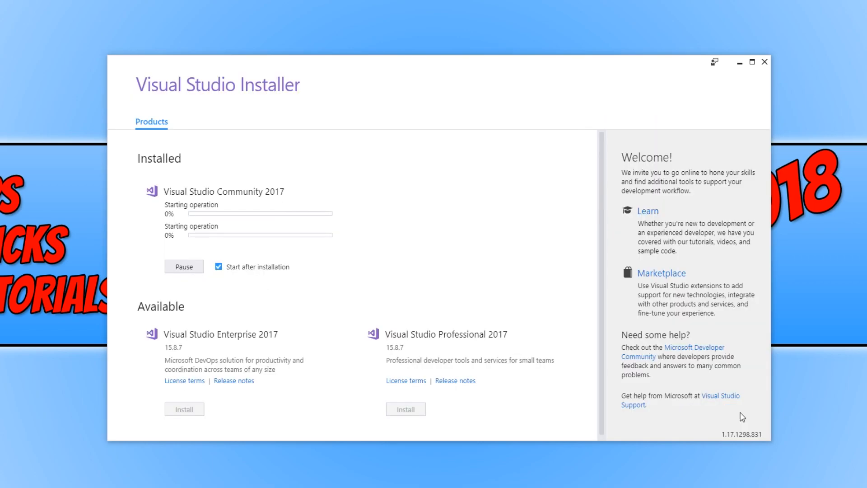
mouse_move(732, 419)
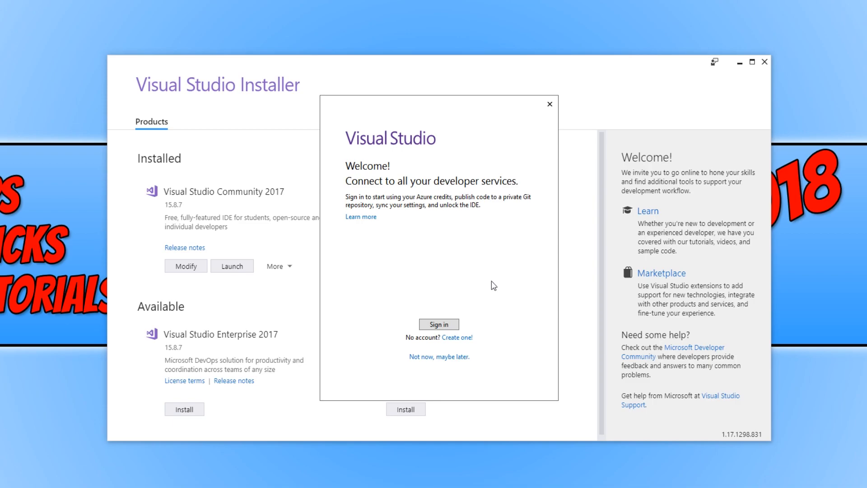
mouse_move(458, 363)
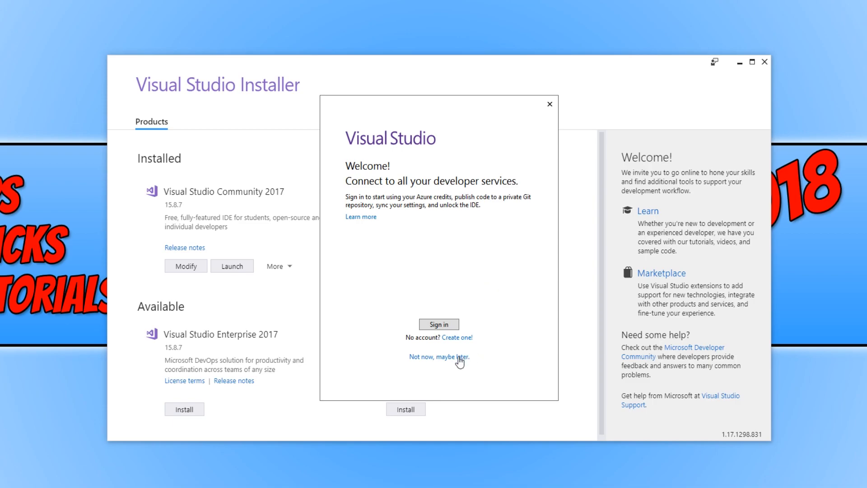
Step: Skip sign-in and start Visual Studio with General settings and the Blue theme
left_click(439, 357)
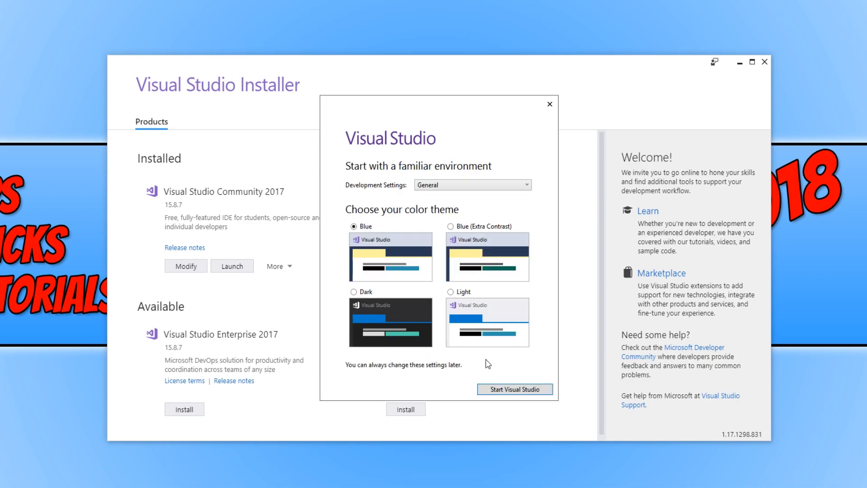
mouse_move(488, 347)
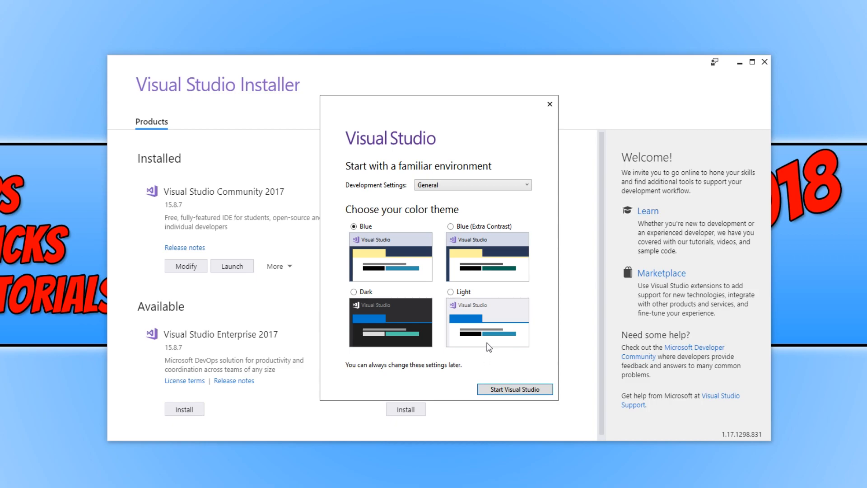
mouse_move(393, 239)
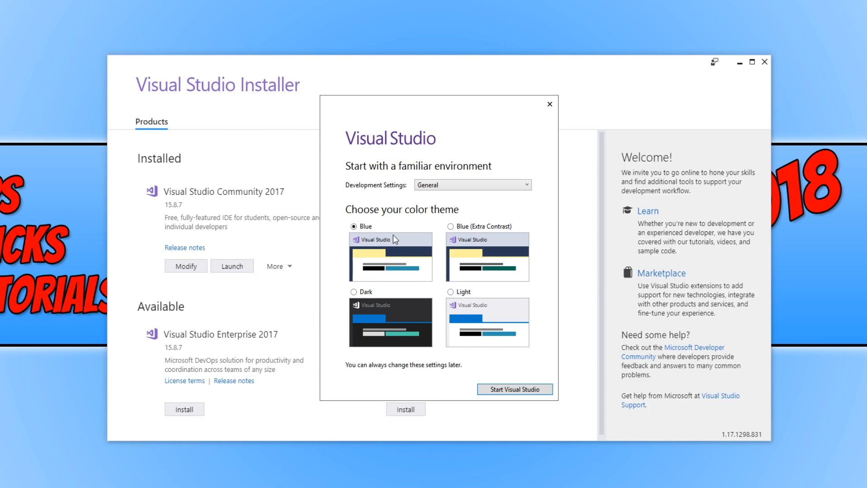
mouse_move(514, 399)
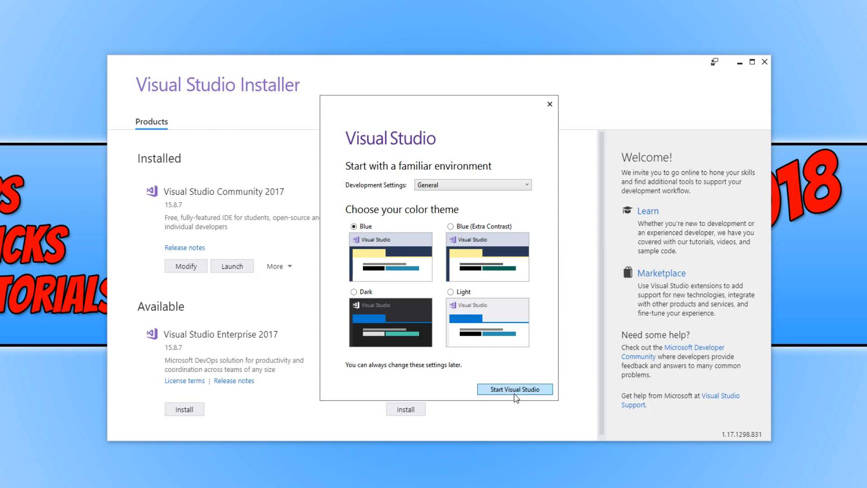
mouse_move(519, 394)
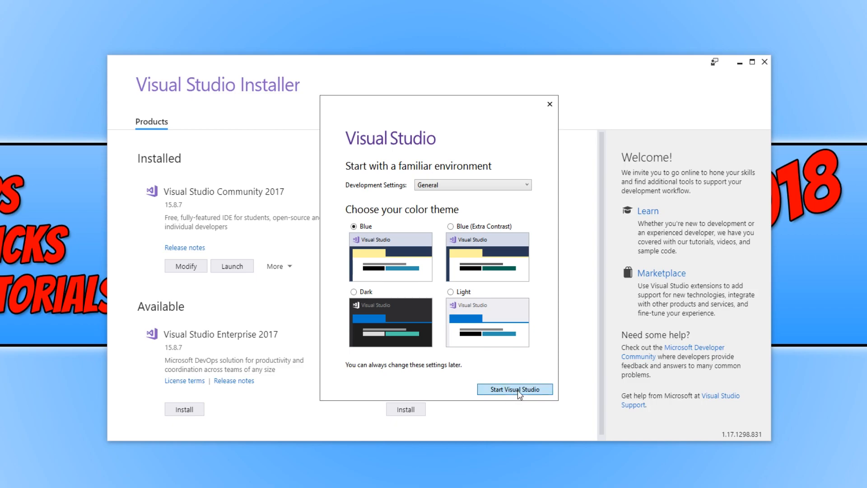
left_click(515, 388)
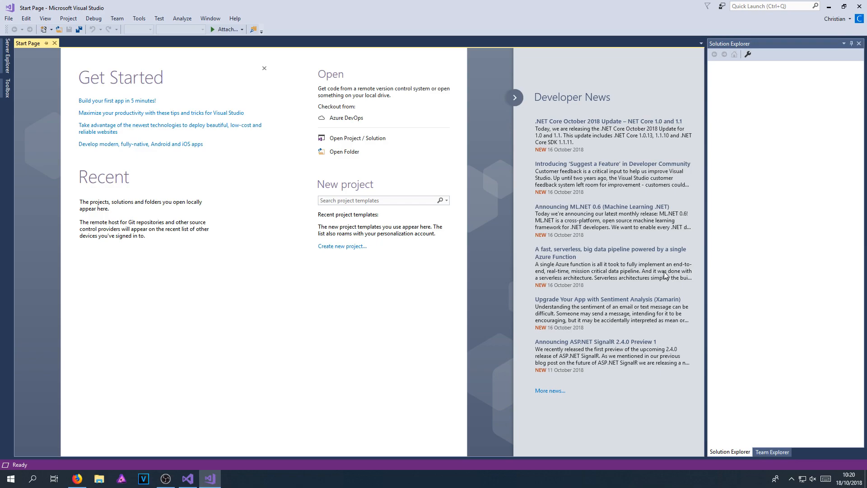
mouse_move(675, 266)
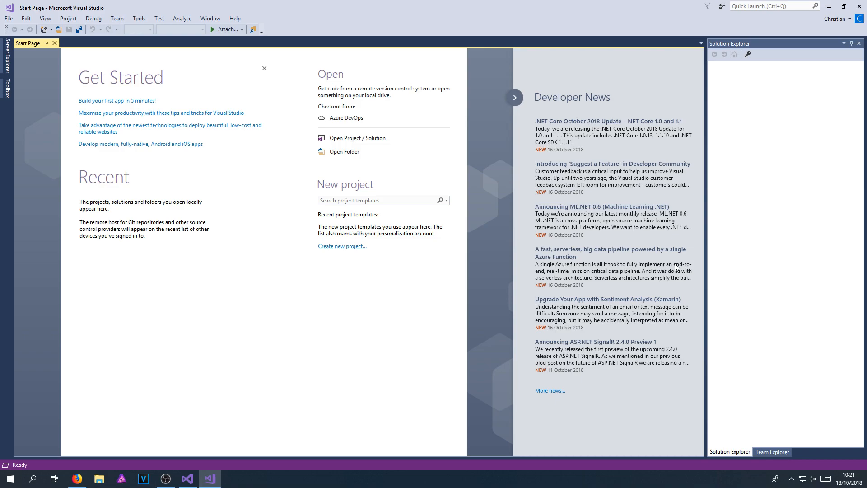